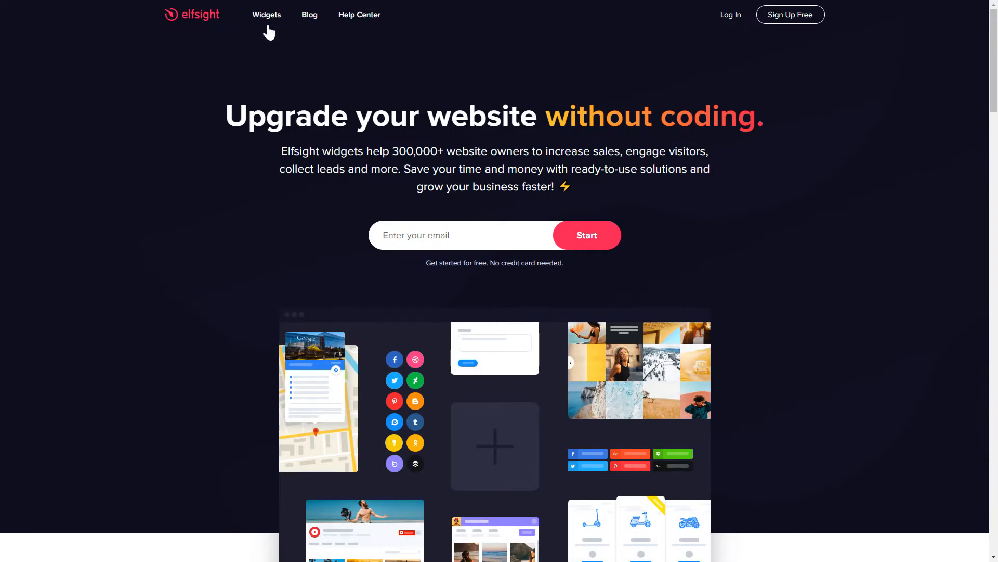
# Reach the Number Counter widget's template picker from the Widgets catalog via Try demo.
pyautogui.click(266, 15)
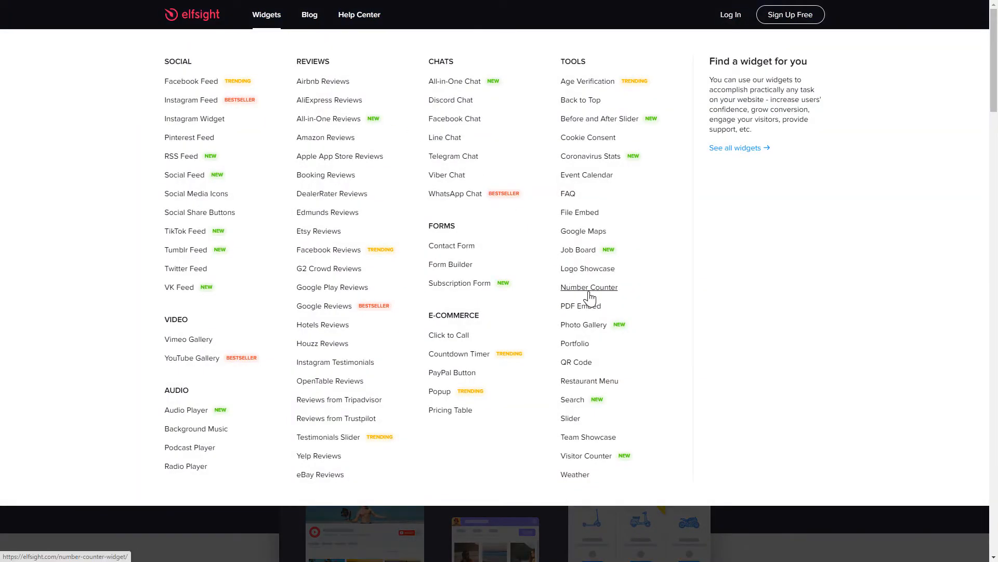
pyautogui.click(588, 287)
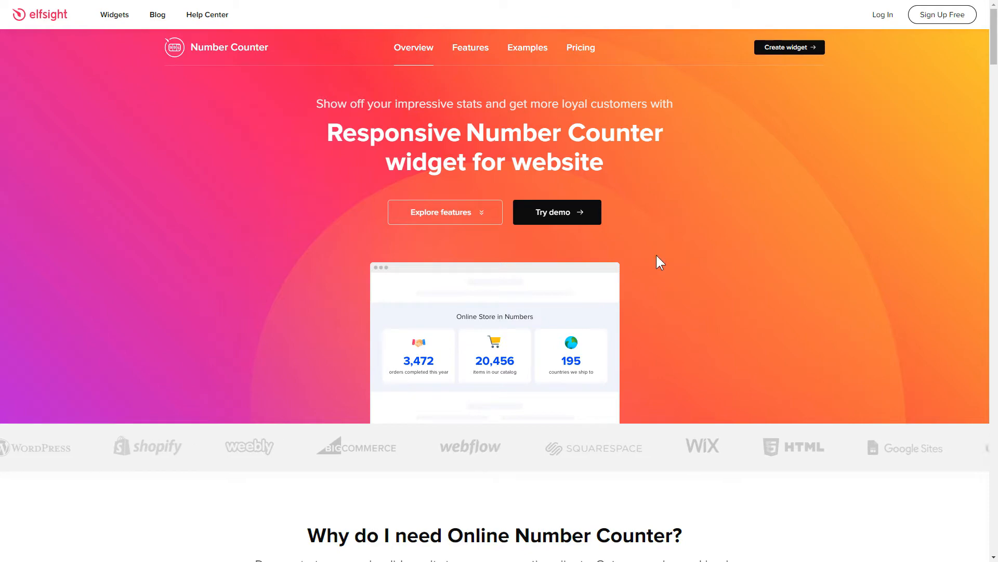
pyautogui.click(790, 47)
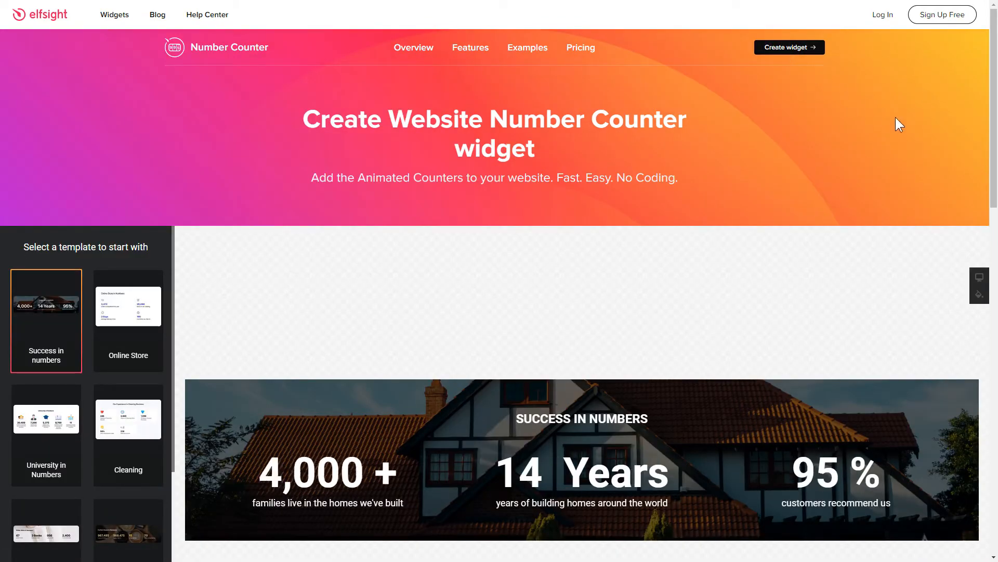
pyautogui.scroll(-3)
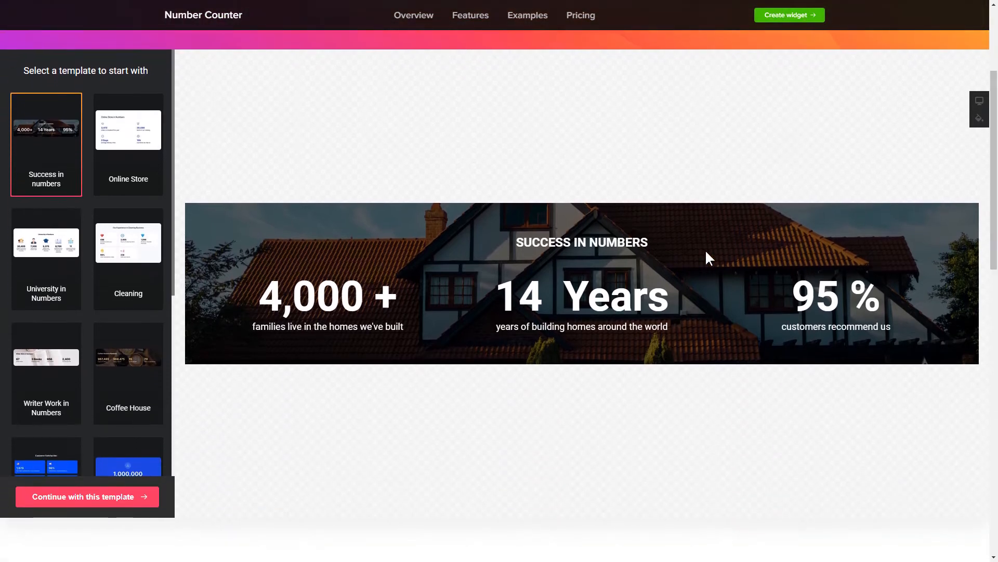
pyautogui.click(45, 259)
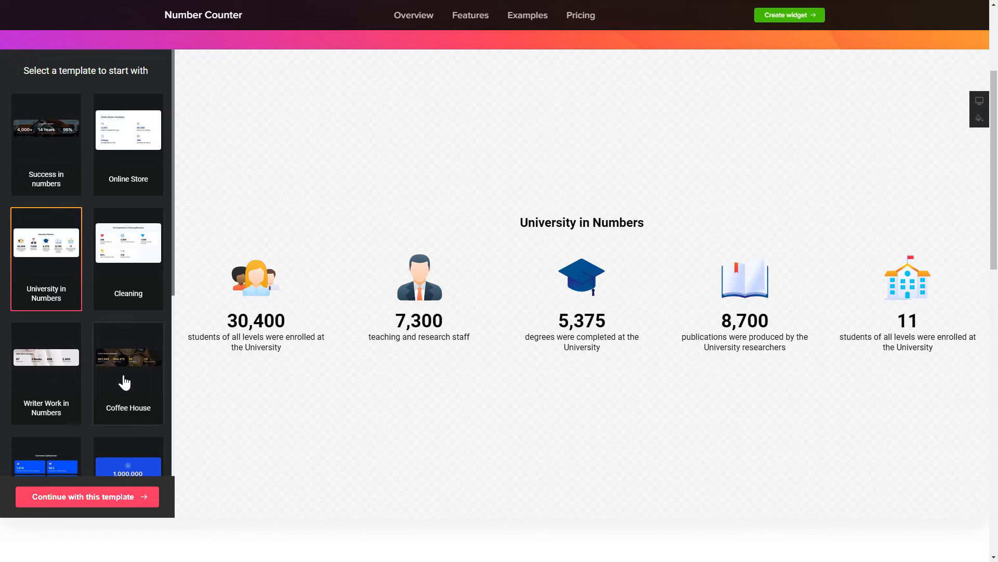
pyautogui.click(127, 373)
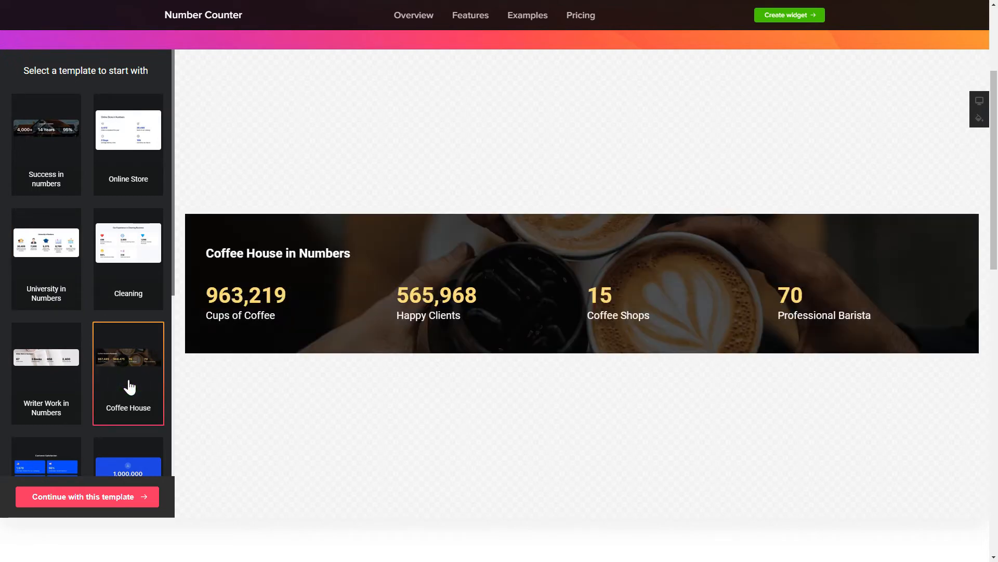
pyautogui.click(46, 145)
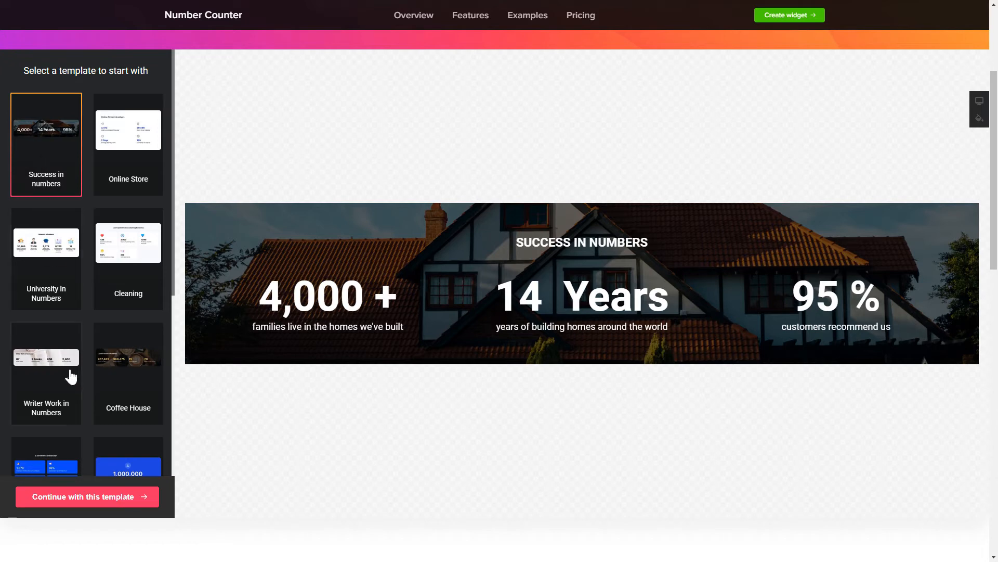
# Continue with the Success in Numbers template and inspect the 4000 counter item.
pyautogui.click(87, 496)
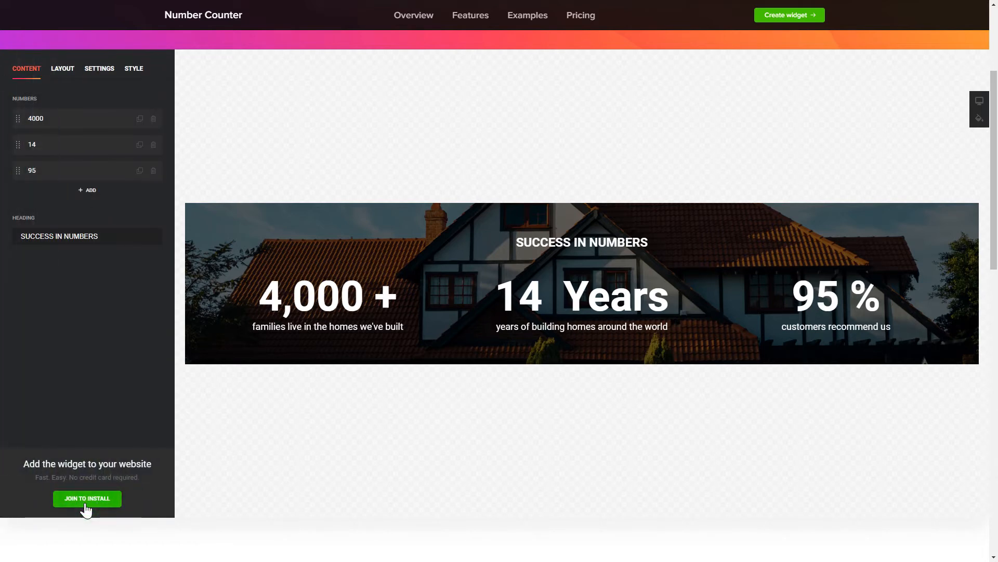
pyautogui.moveTo(109, 122)
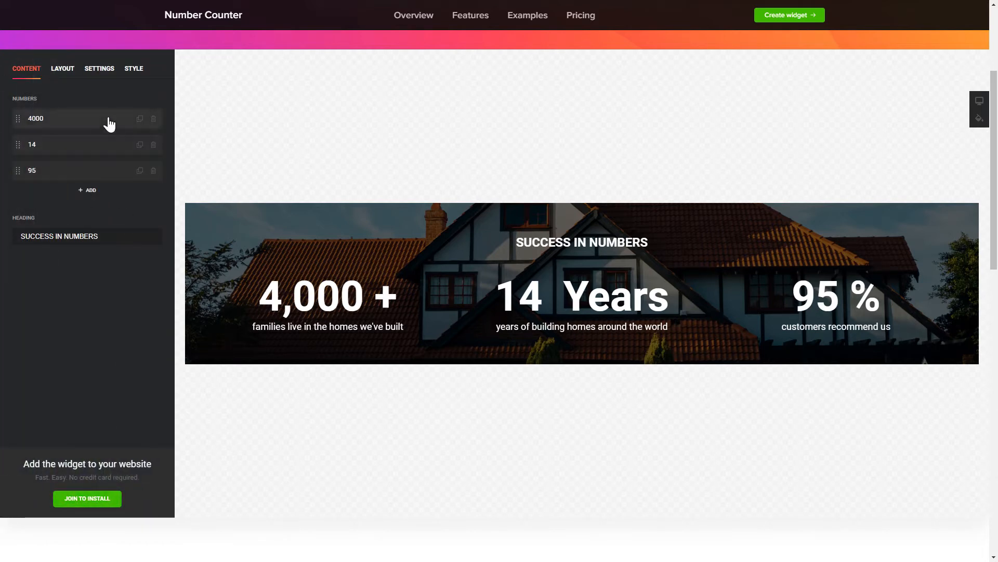
pyautogui.click(36, 119)
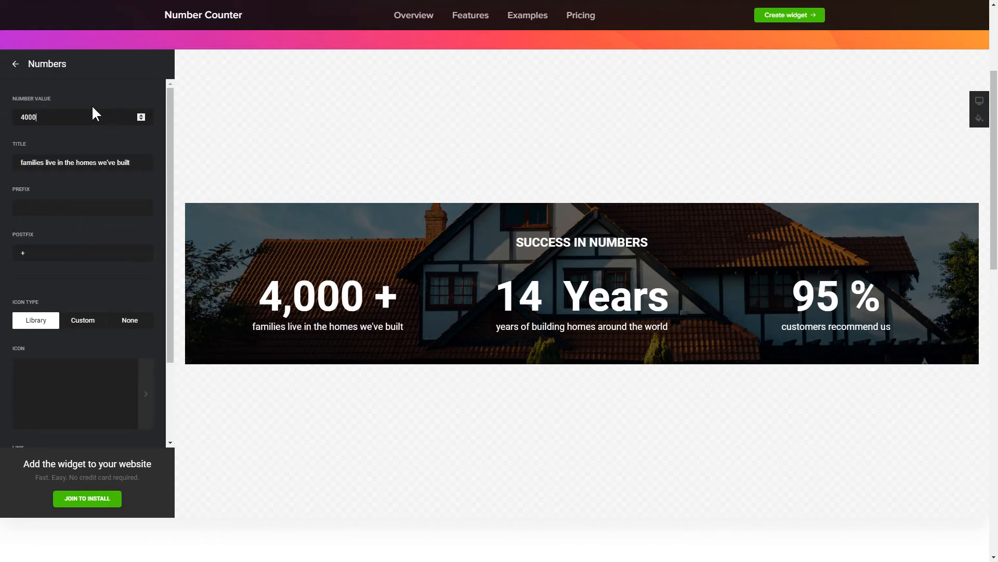
pyautogui.click(16, 63)
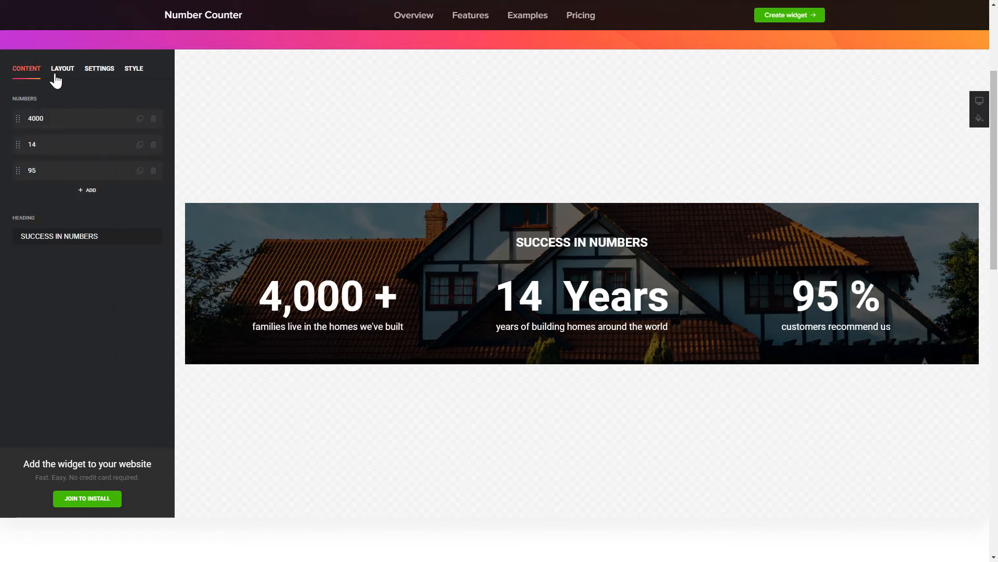
# Review the widget's Layout, Settings and Style options, then return to Content.
pyautogui.click(62, 69)
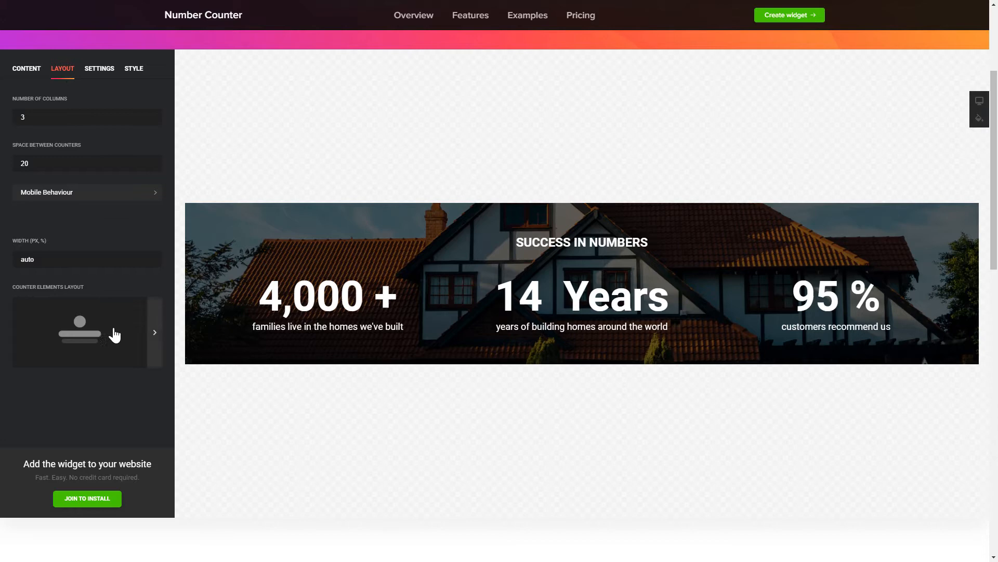
pyautogui.click(153, 332)
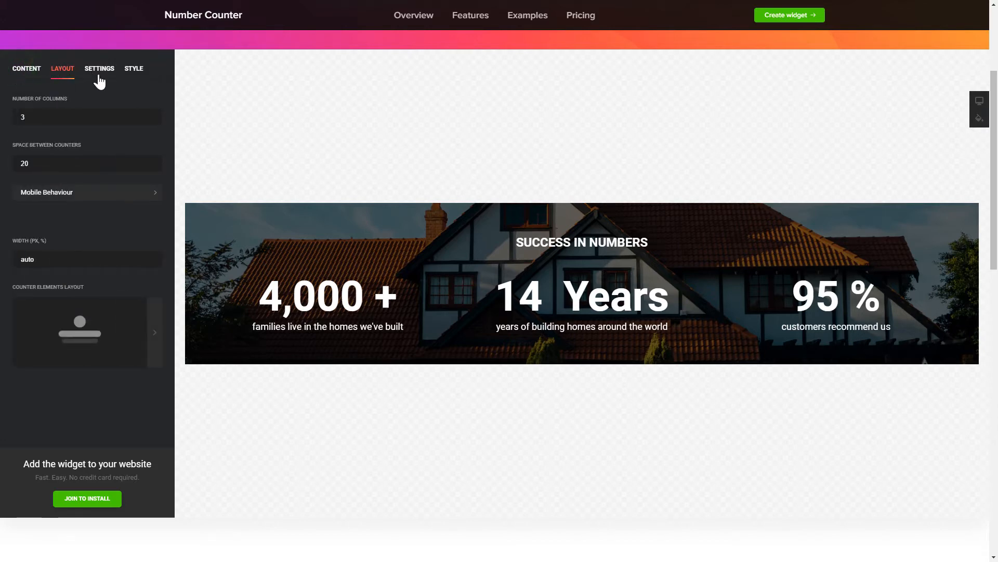
pyautogui.click(100, 68)
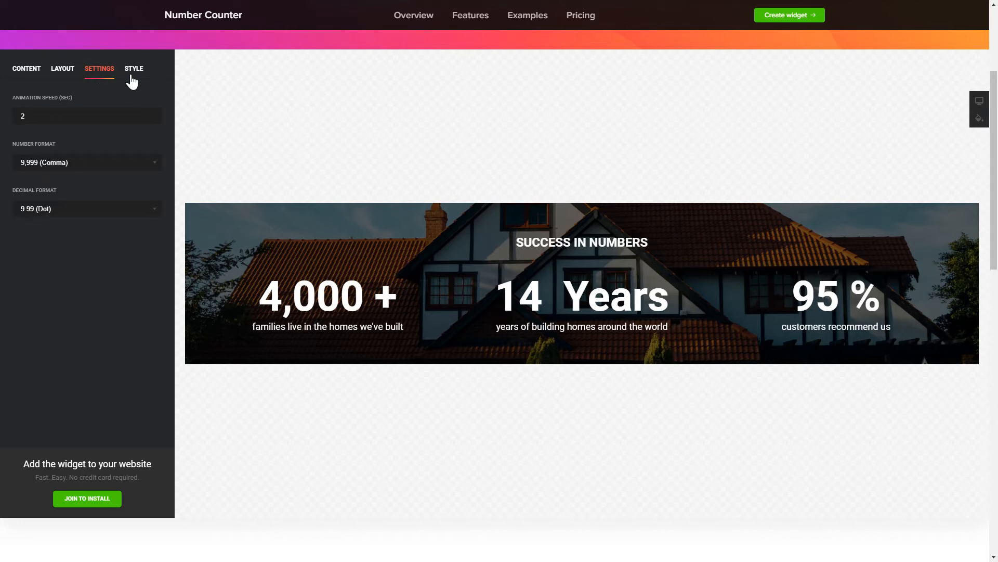
pyautogui.click(134, 69)
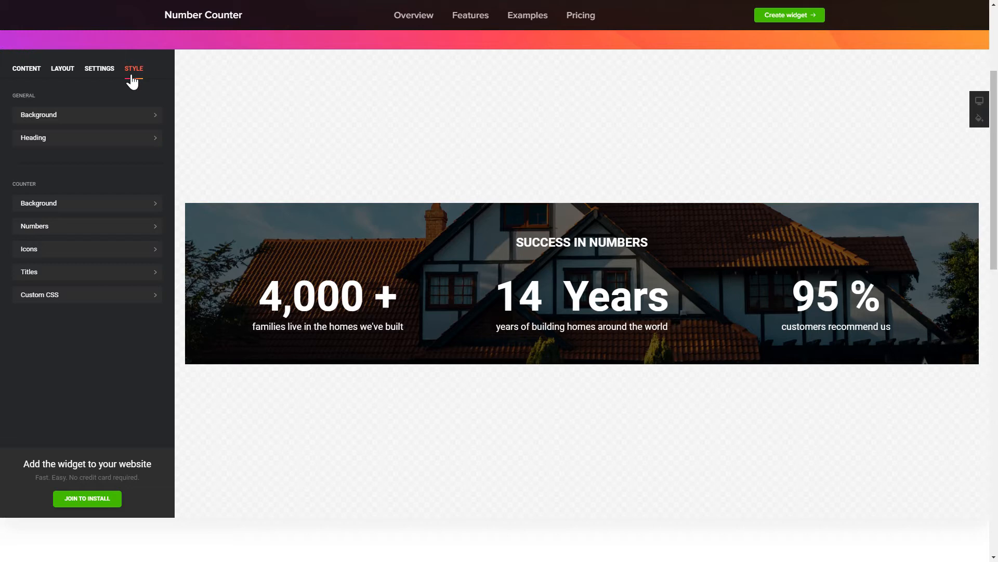
pyautogui.moveTo(125, 82)
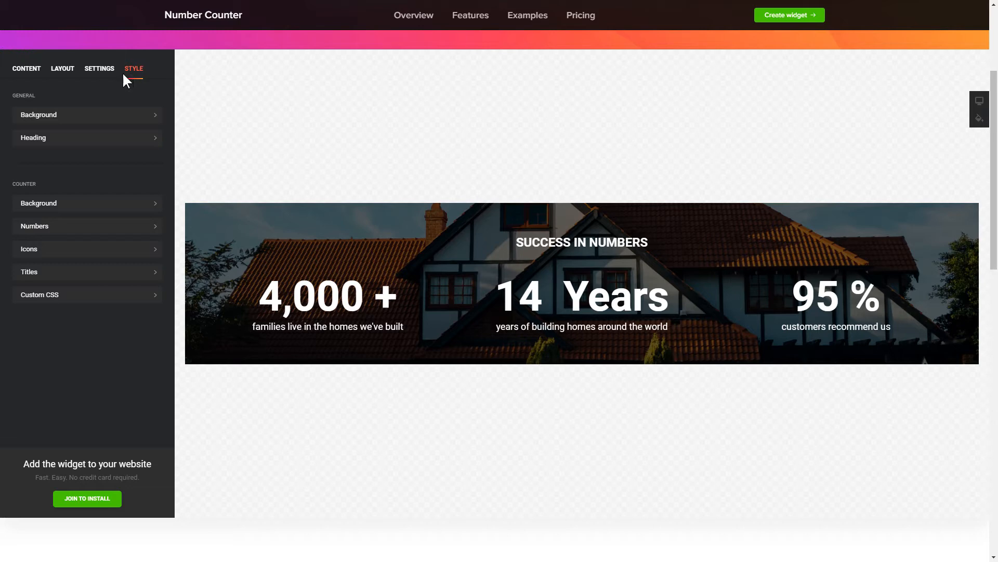
pyautogui.click(26, 69)
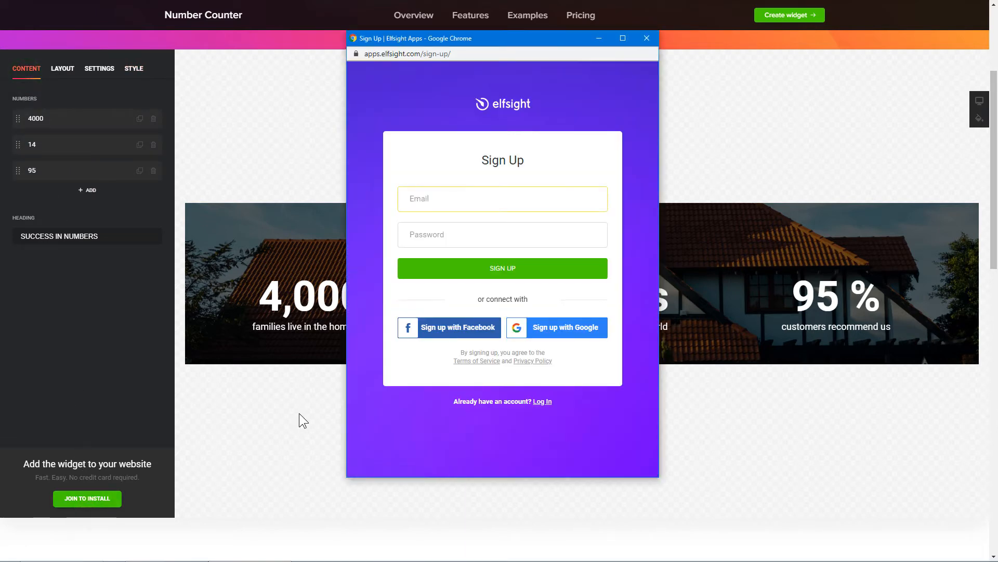
# Sign up with an example@ email and password, then save the counter widget.
pyautogui.write('example@elfsight.com')
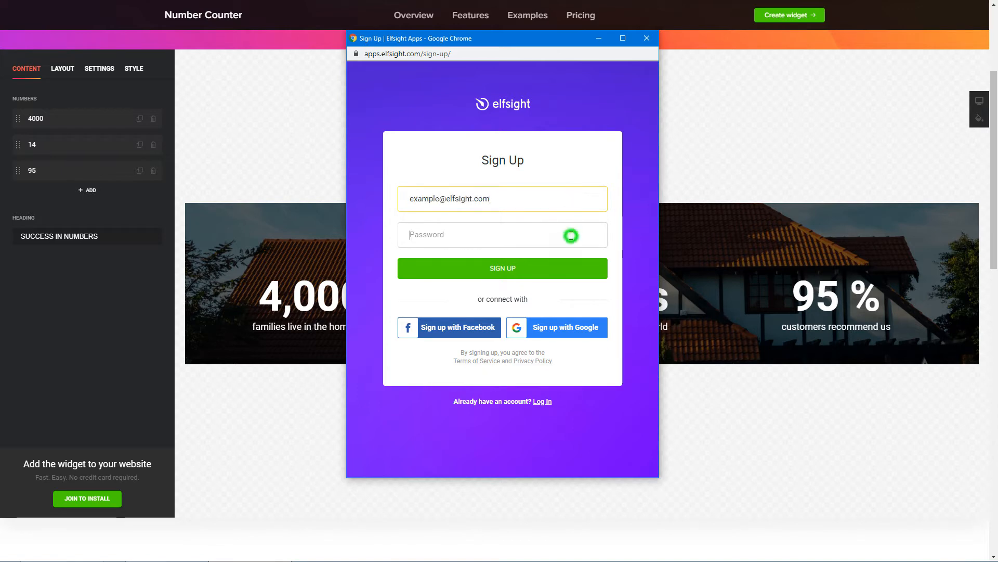
pyautogui.write('password')
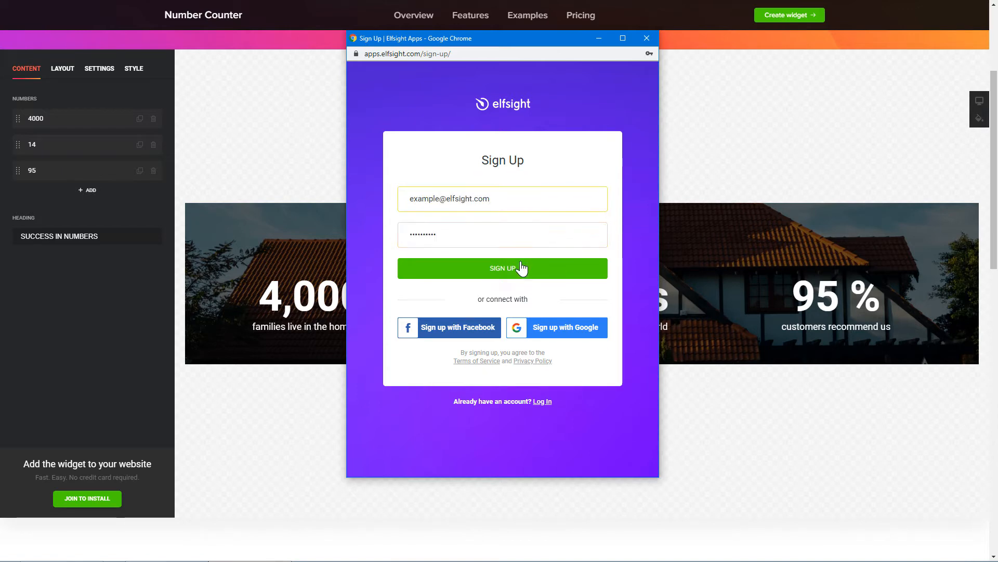
pyautogui.click(503, 267)
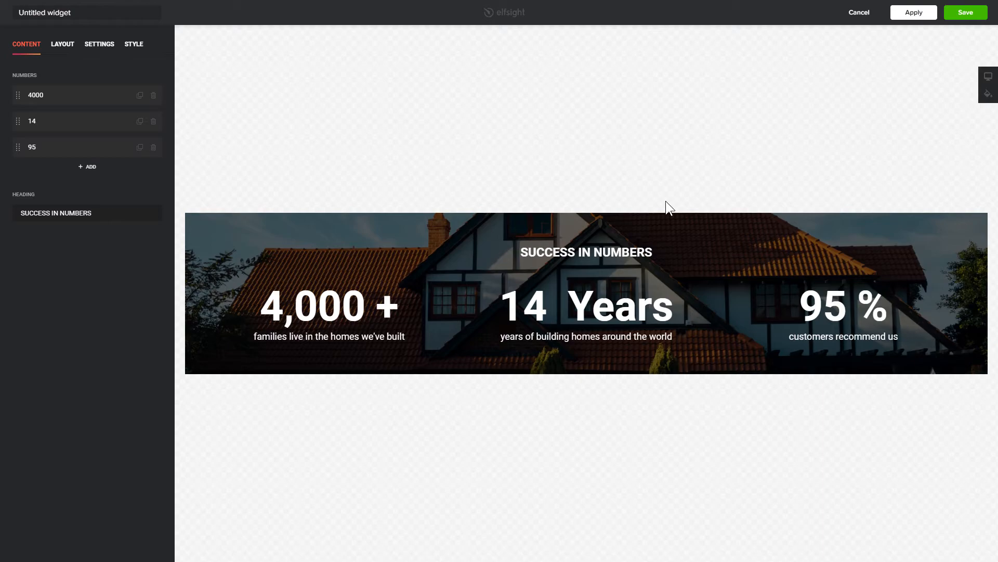
pyautogui.click(965, 12)
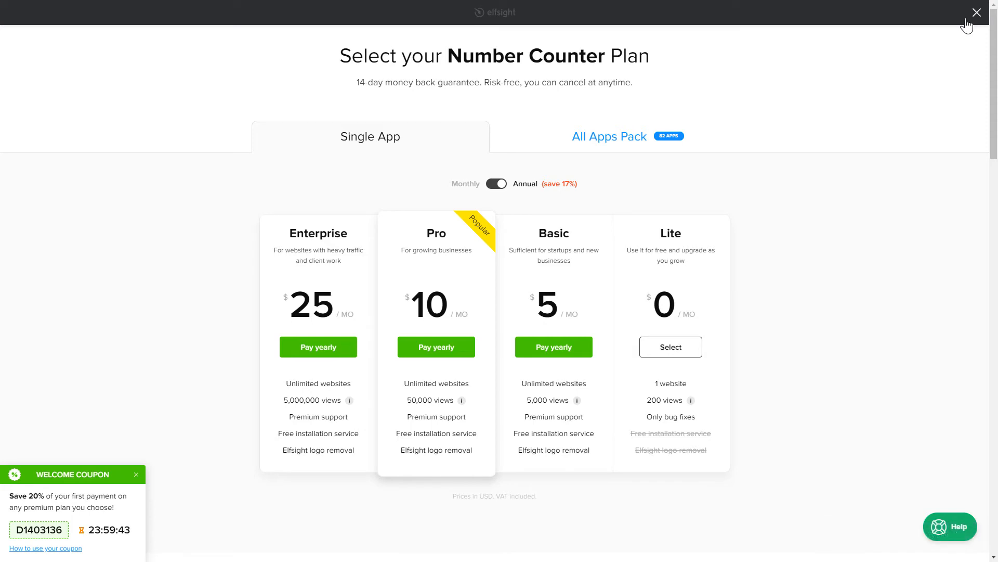
pyautogui.moveTo(599, 275)
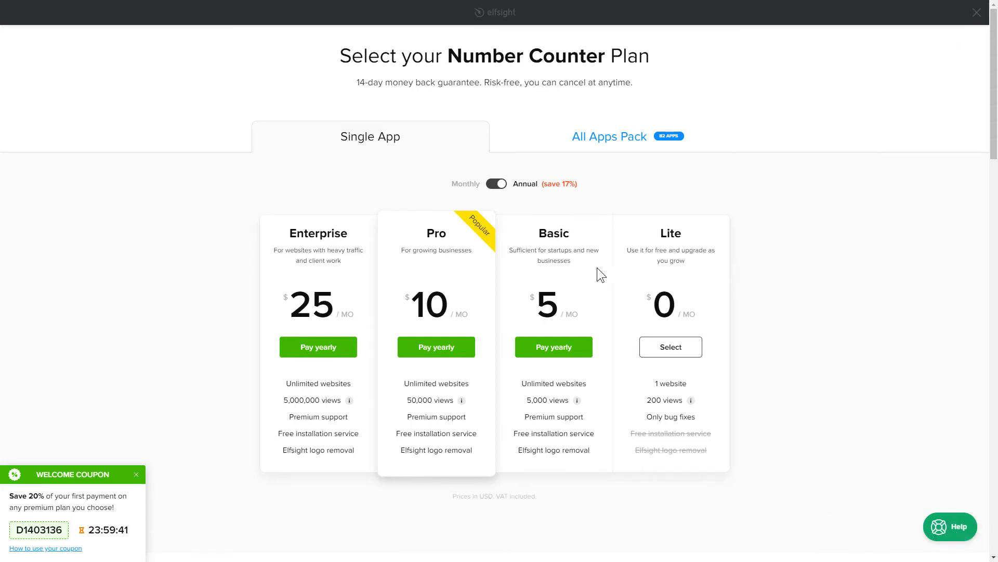
pyautogui.moveTo(129, 460)
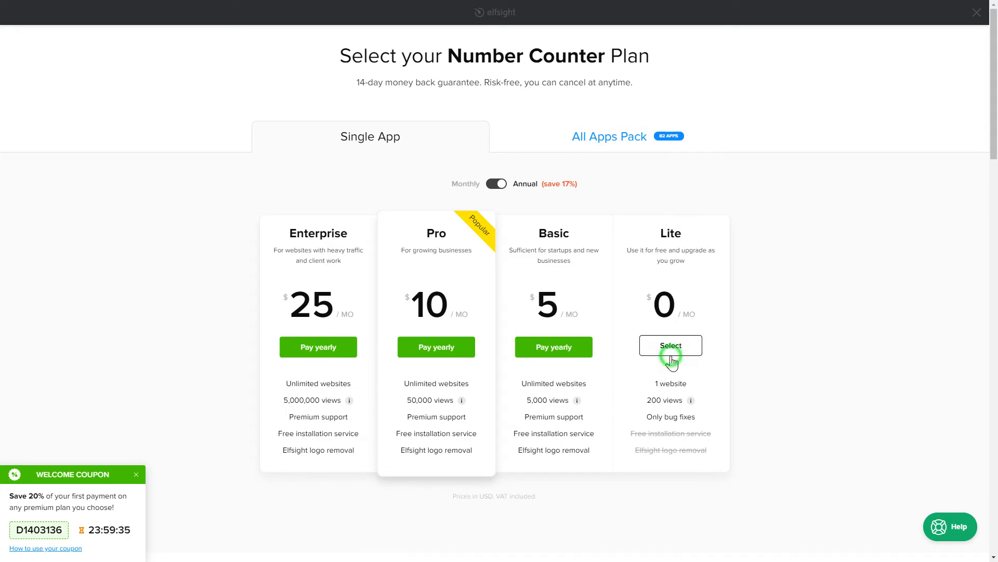
# Select the free Lite plan and copy the widget's embed code.
pyautogui.click(670, 345)
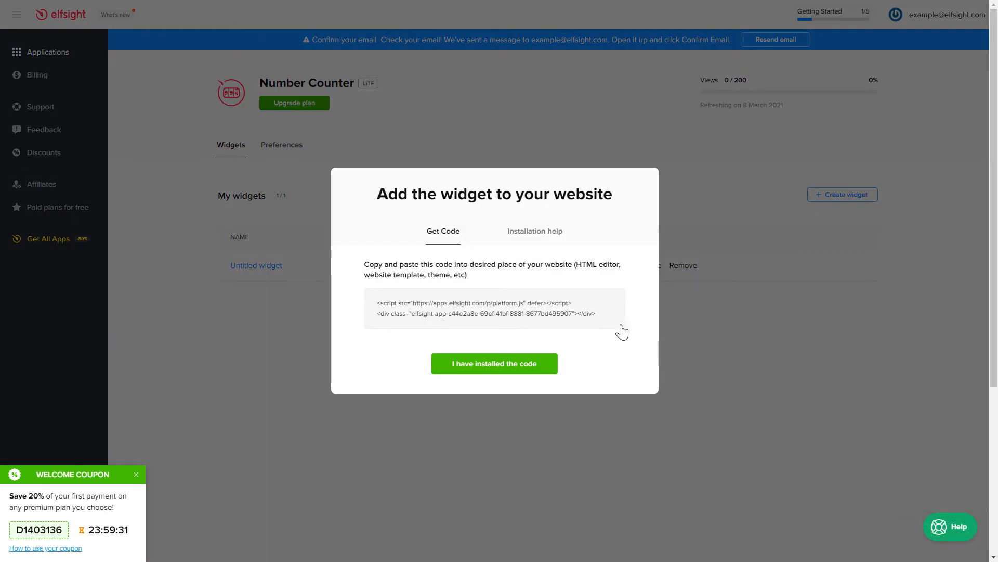
pyautogui.click(494, 311)
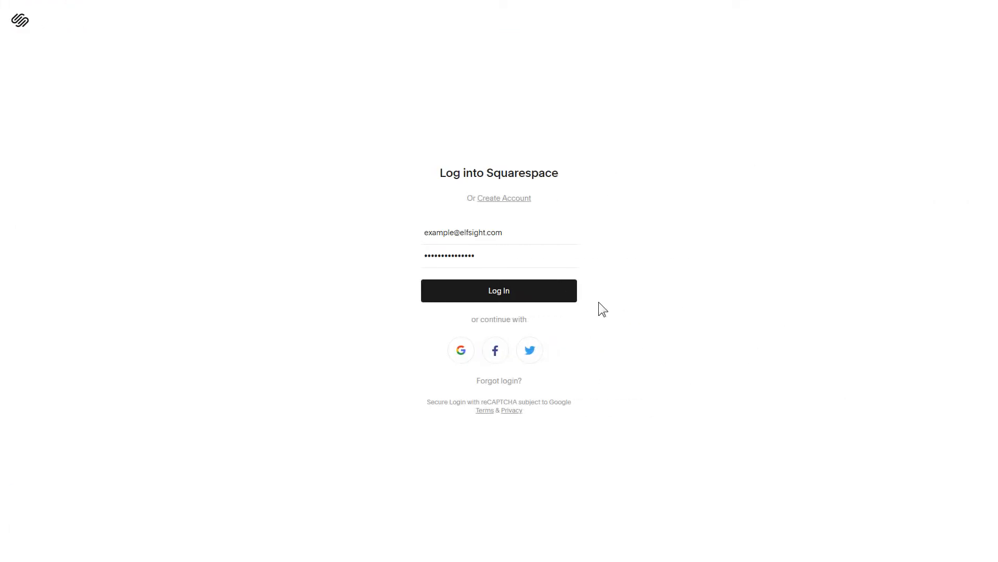
# Log into Squarespace and open the 'Your Site Title' desert conservation site.
pyautogui.click(498, 290)
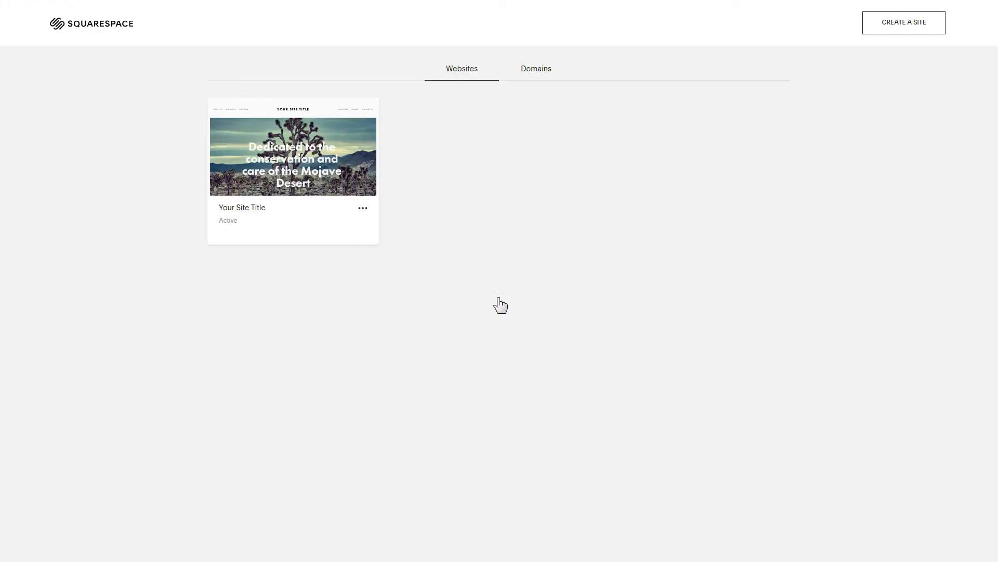
pyautogui.moveTo(293, 156)
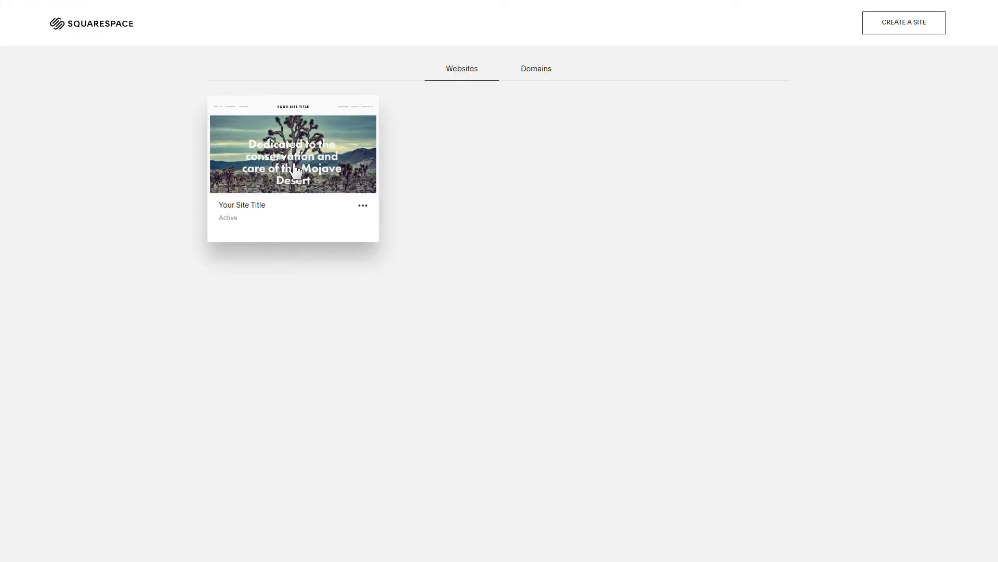
pyautogui.click(292, 153)
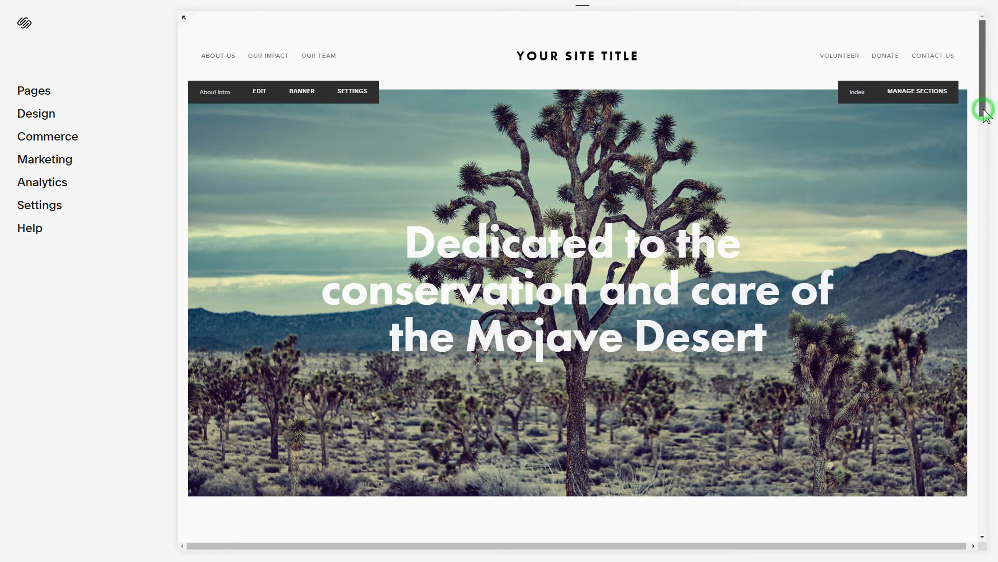
# Edit the Our Mission And Goals section and start a new block below the Mission paragraph.
pyautogui.scroll(-3)
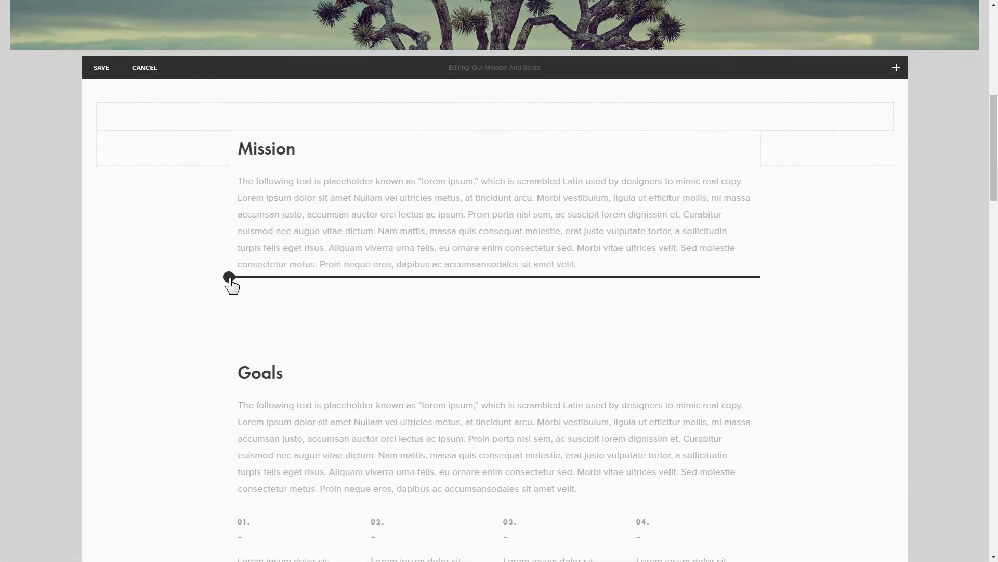
pyautogui.click(229, 277)
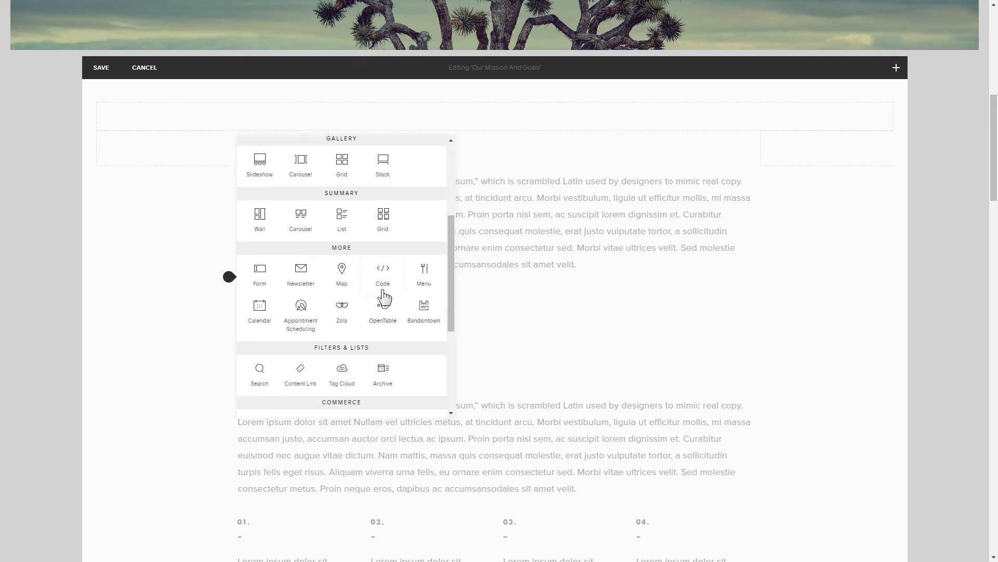
# Add a Code block with the pasted Elfsight widget code and save the page.
pyautogui.click(383, 273)
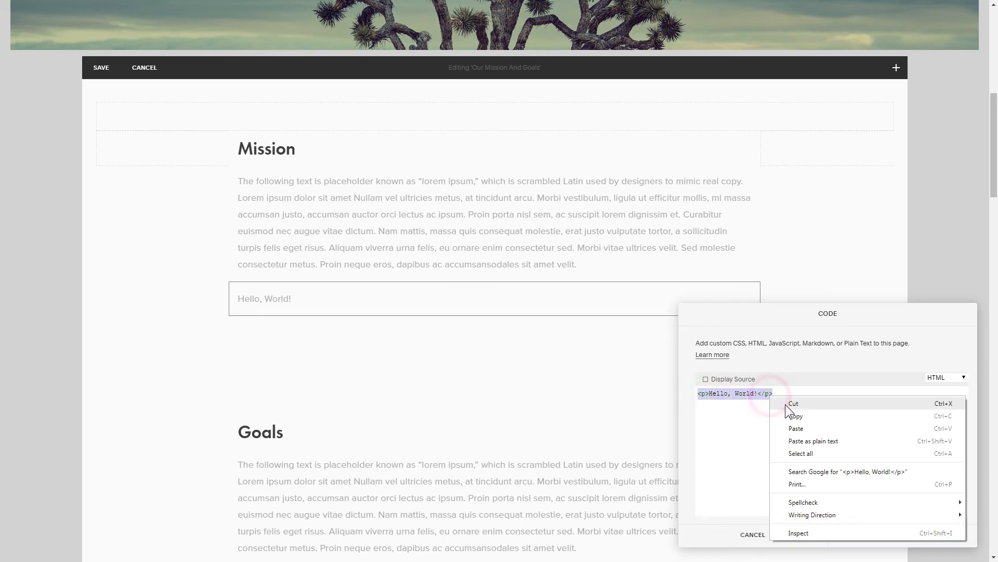
pyautogui.click(797, 427)
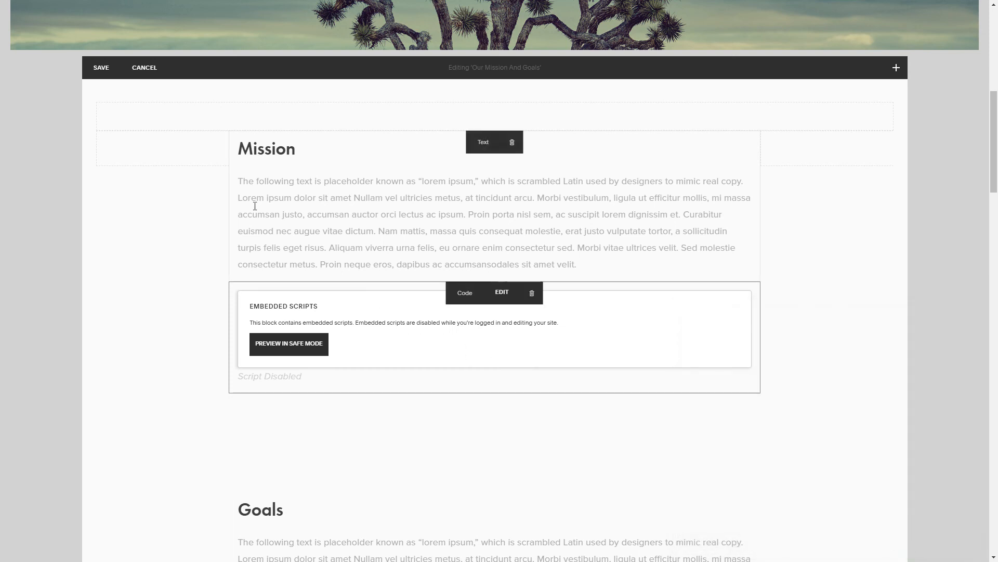
pyautogui.click(144, 68)
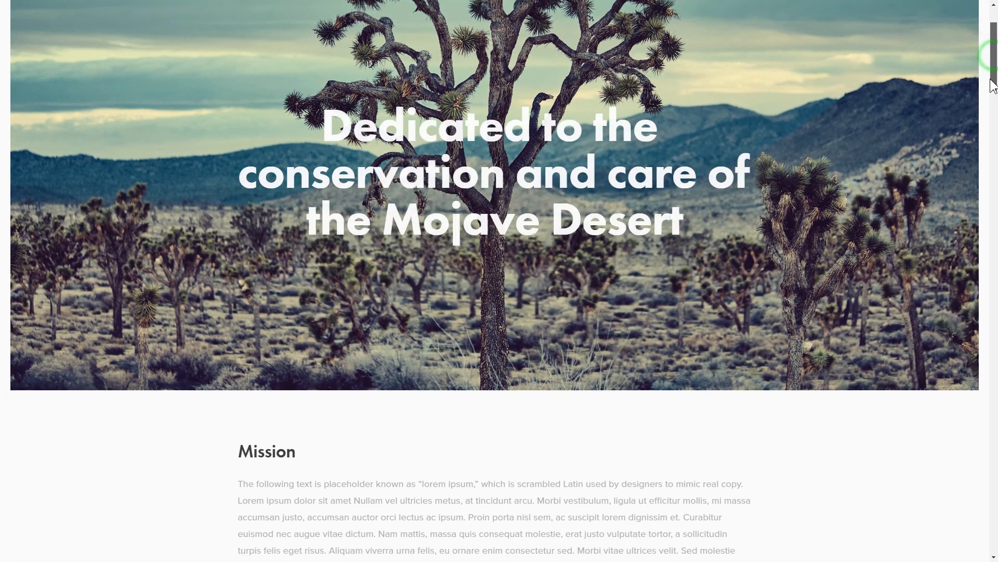
# Scroll the live page to view the embedded Success in Numbers counter.
pyautogui.scroll(-3)
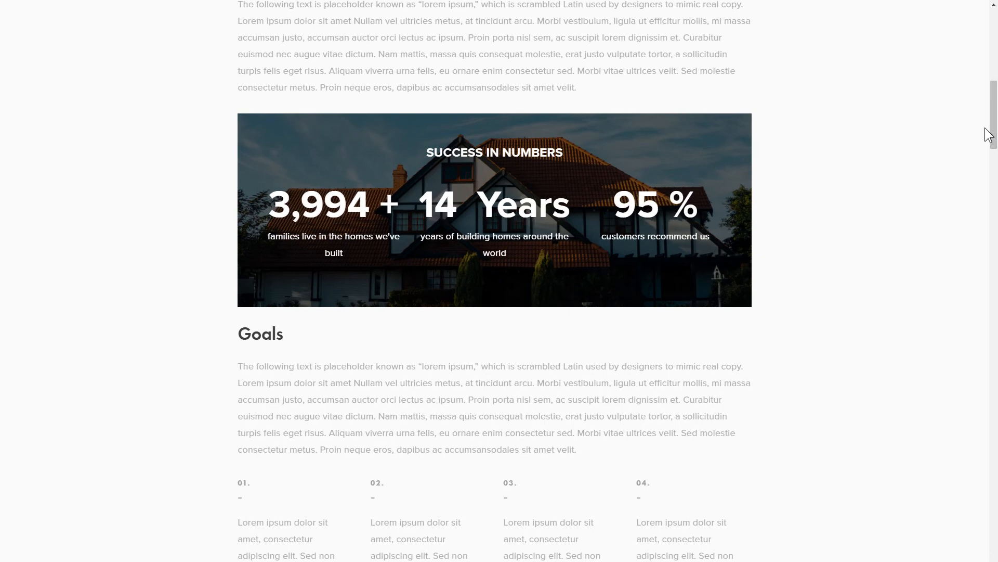